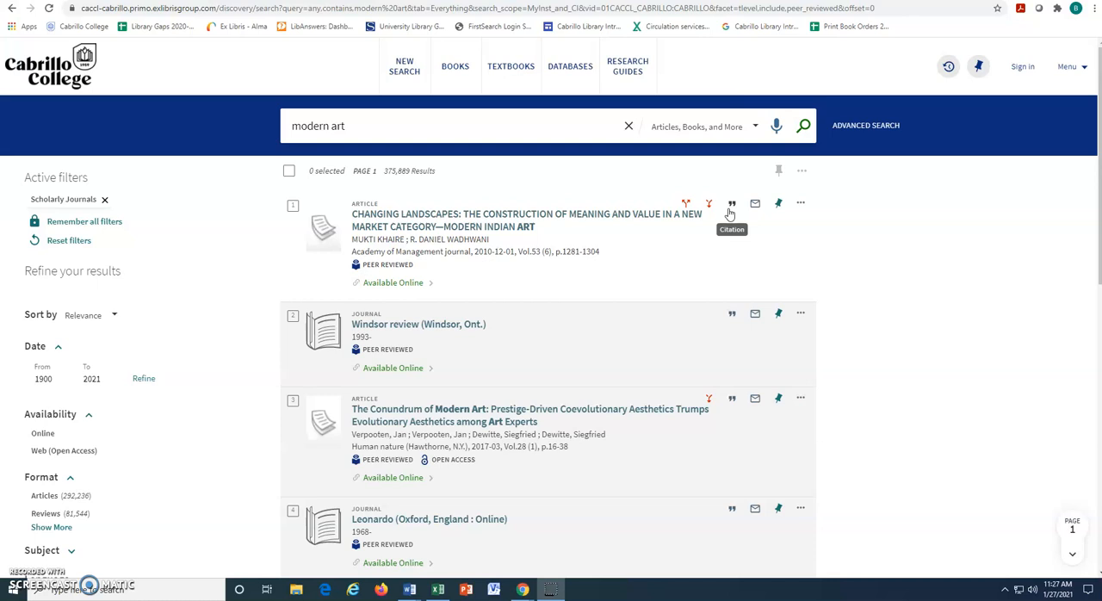
{"action": "mouse_move", "coordinate": [730, 214]}
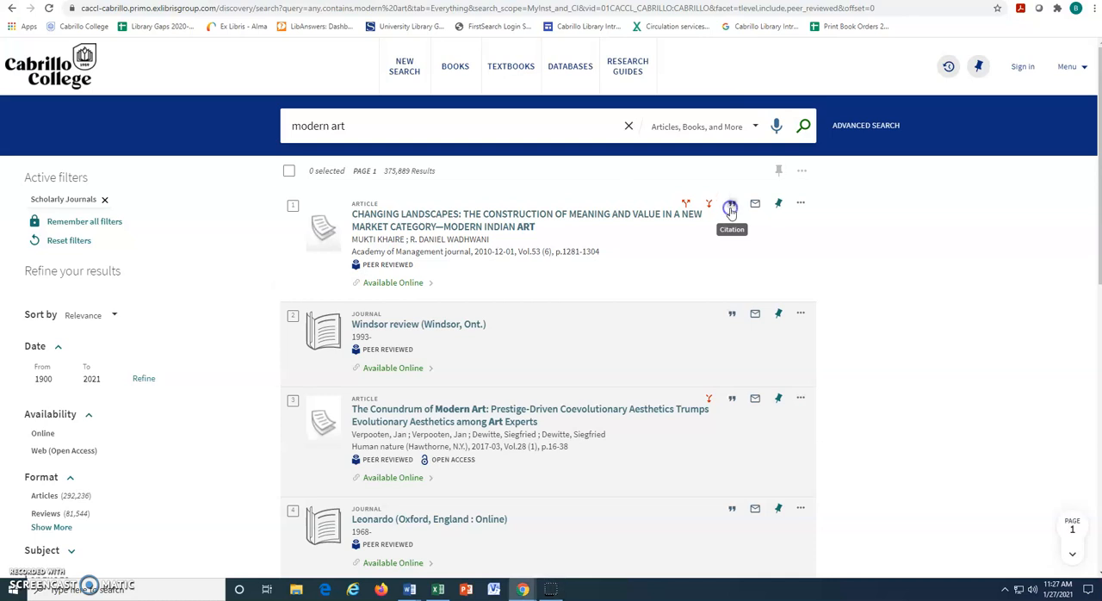
- Show the MLA, APA and Chicago citation formats for the first result, the modern Indian art article
{"action": "left_click", "coordinate": [730, 207]}
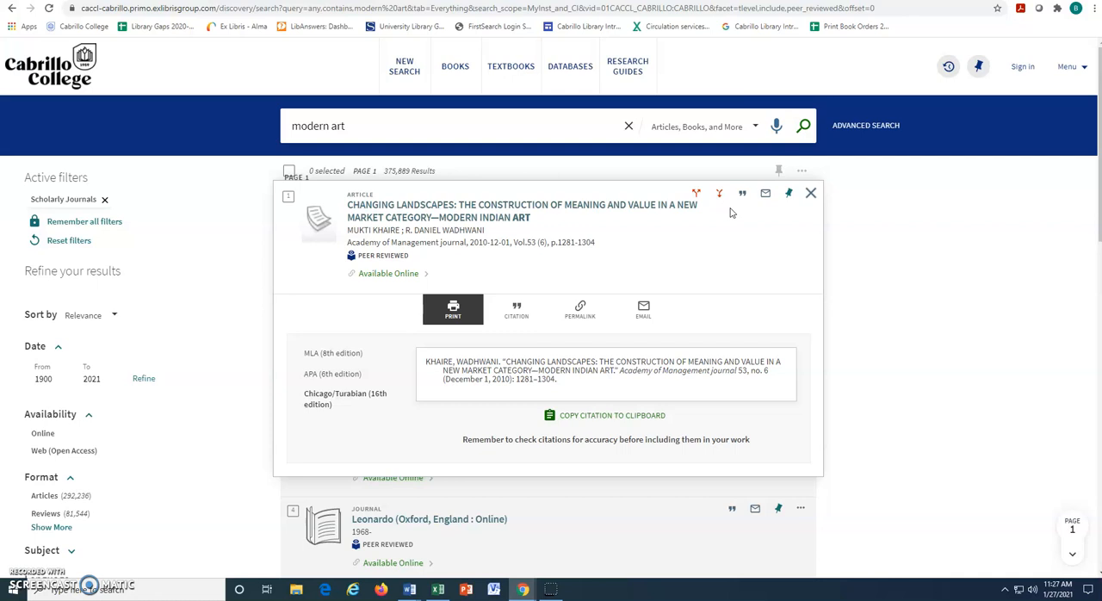
{"action": "mouse_move", "coordinate": [730, 213]}
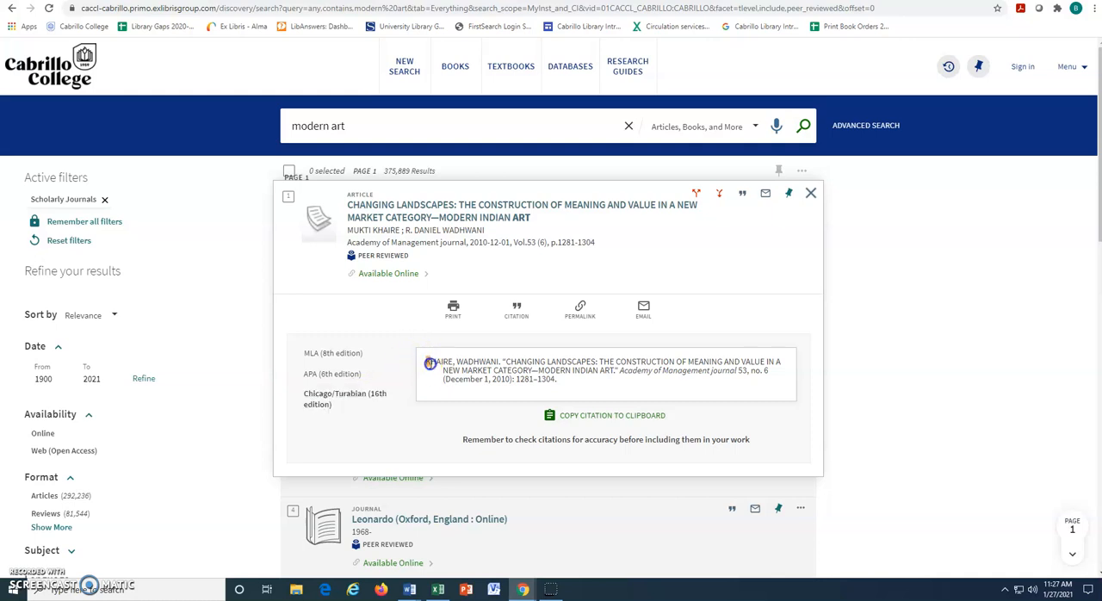
- Highlight the full Chicago/Turabian citation text of the Changing Landscapes article for copying
{"action": "left_click_drag", "start_coordinate": [428, 362], "coordinate": [557, 385]}
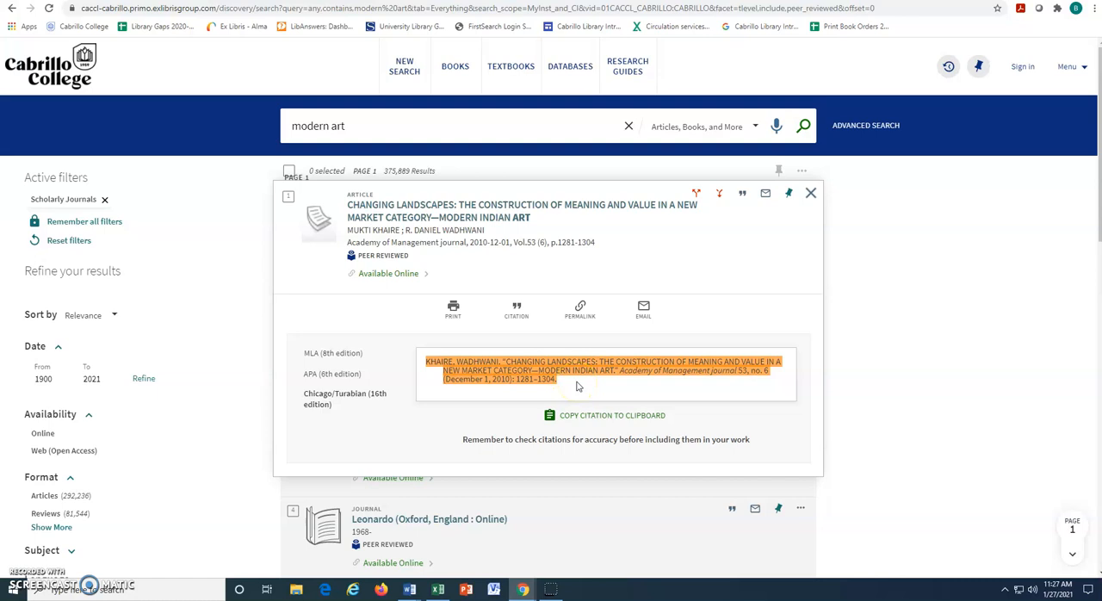
{"action": "mouse_move", "coordinate": [578, 385]}
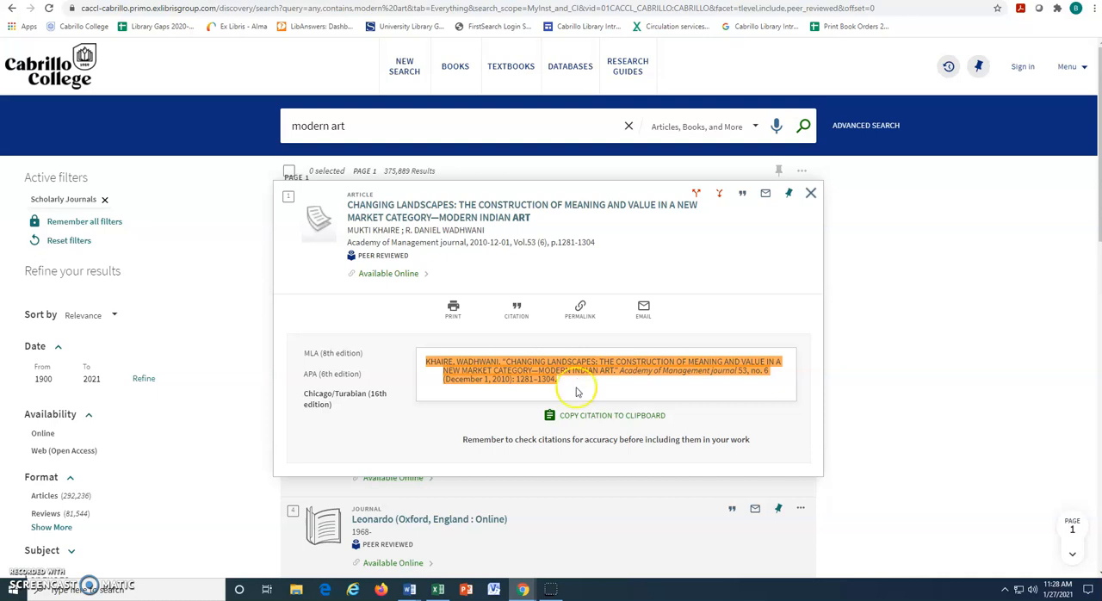
{"action": "mouse_move", "coordinate": [589, 384]}
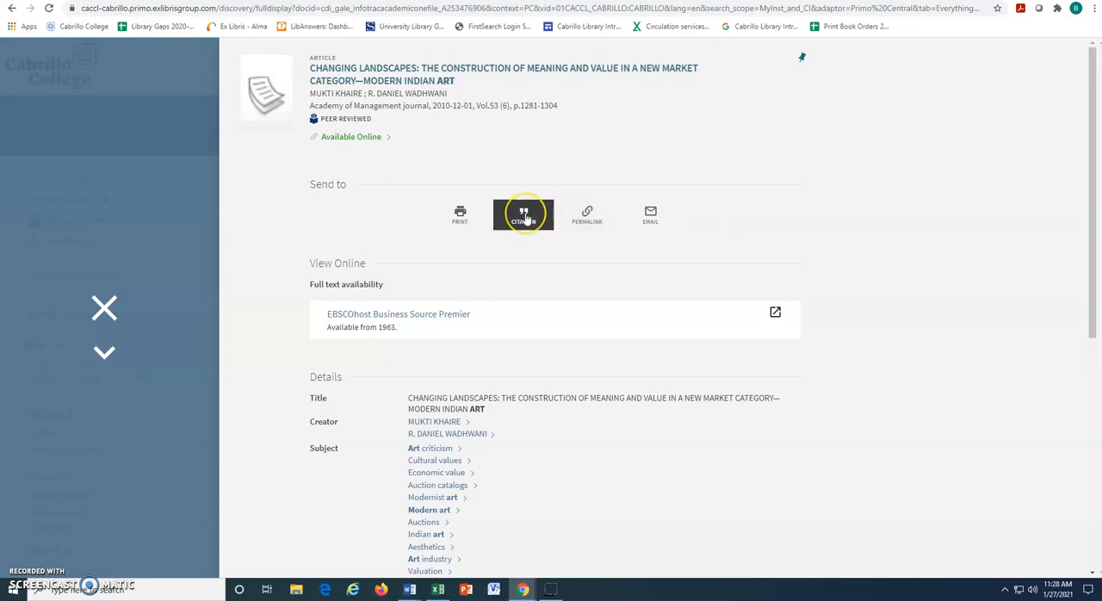
- Display the citation formats from Send to in the full record, then reach the Cabrillo Library home page
{"action": "left_click", "coordinate": [523, 214]}
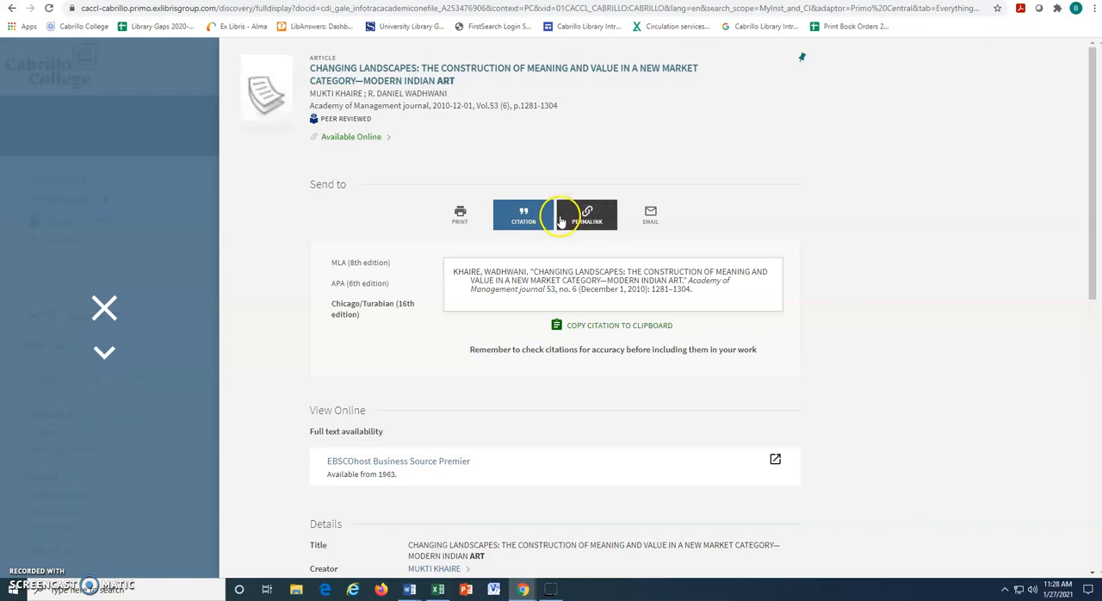
{"action": "left_click", "coordinate": [523, 213]}
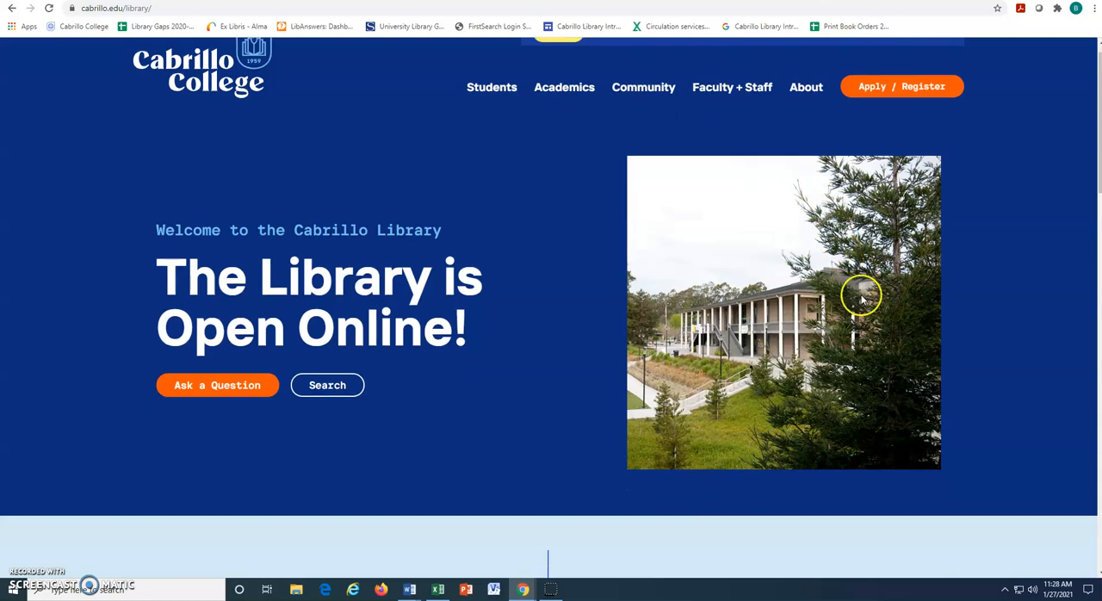
{"action": "scroll", "scroll_direction": "down", "scroll_amount": 3}
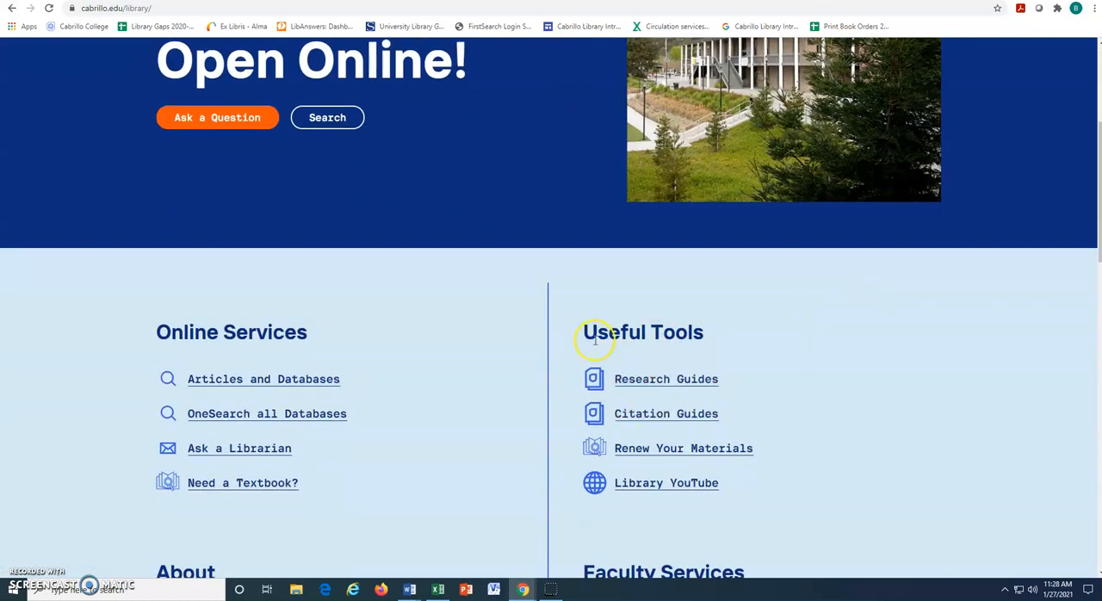
{"action": "mouse_move", "coordinate": [590, 312]}
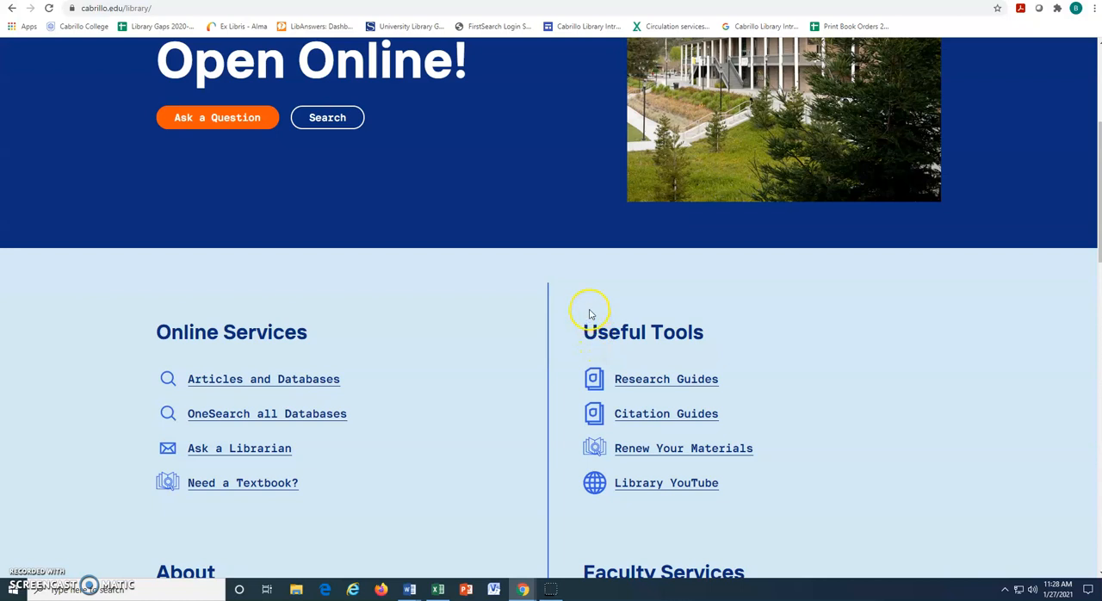
{"action": "scroll", "scroll_direction": "up", "scroll_amount": 3}
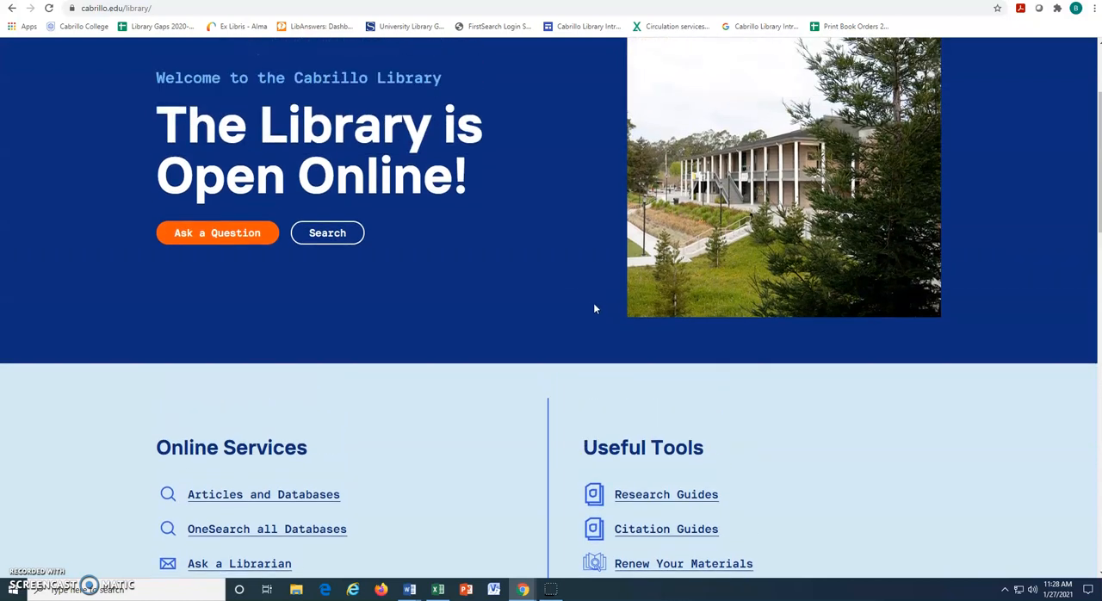